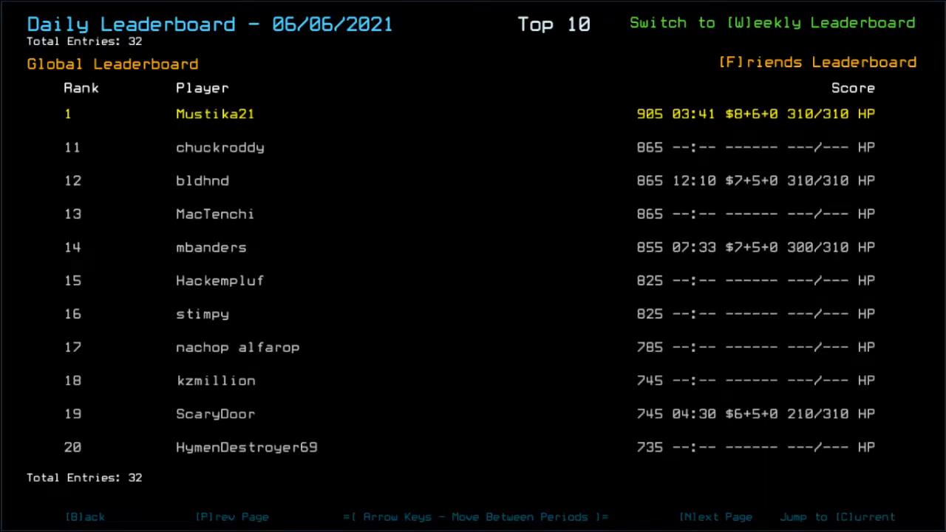
Step: Leave the daily leaderboard so the Options screen with Master Volume shows
key(f)
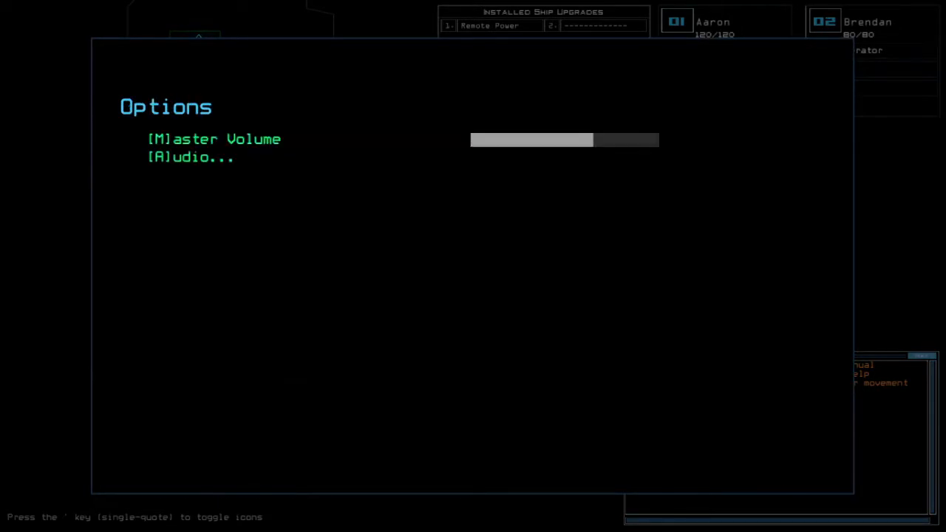
Step: Close Options and return to the derelict ship view with drones docked at airlock a1
key(Escape)
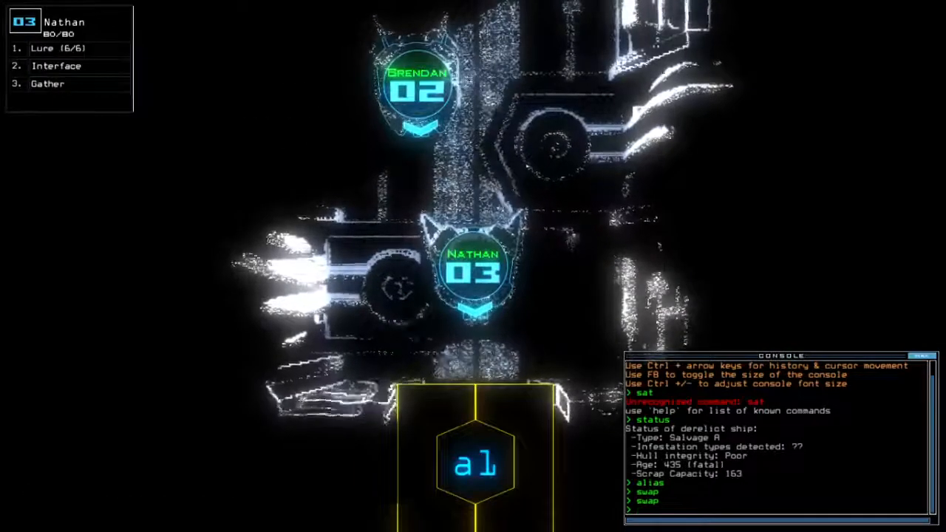
Step: Send the drones onto the derelict ship with the 'go' command to begin salvaging
text(go)
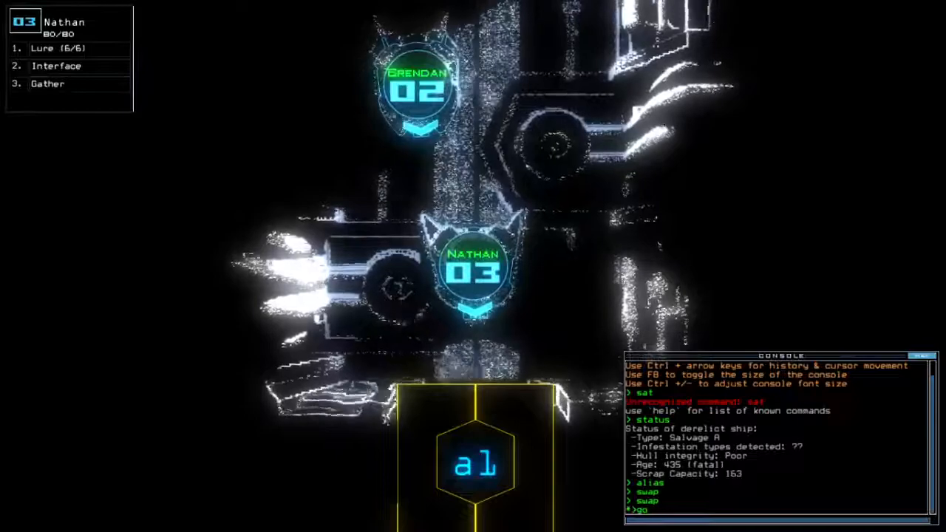
key(Return)
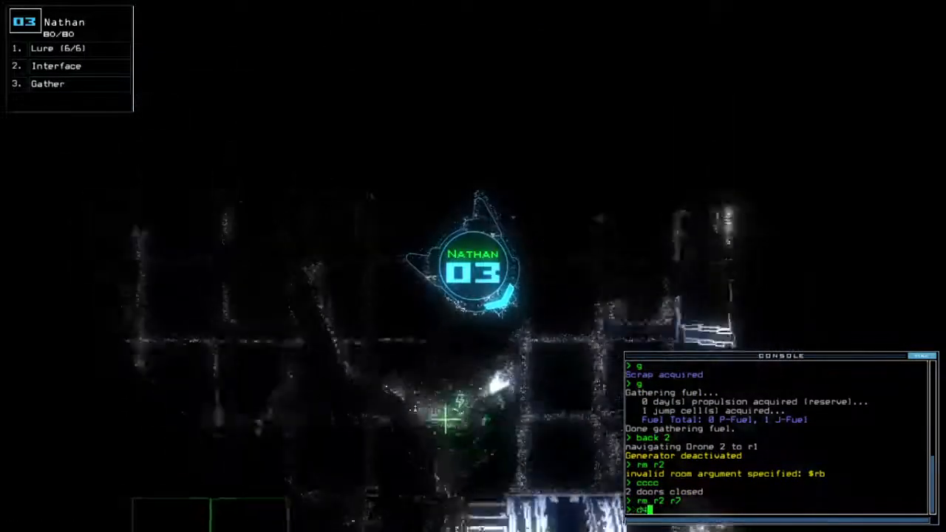
Step: Run the console command that undocks at a1 and collects the lure
key(Return)
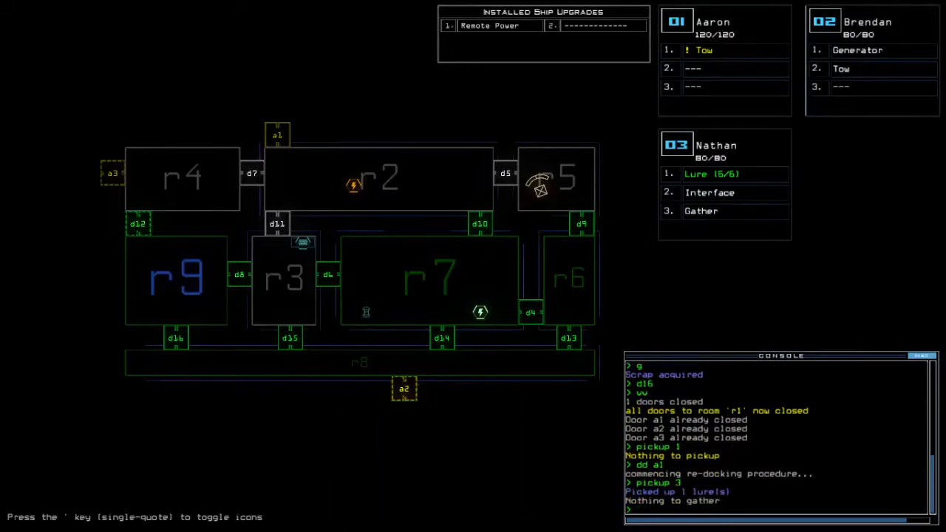
Step: Run the docking command and enter 'd6' to operate door d6 amid the asteroid warning
key(Return)
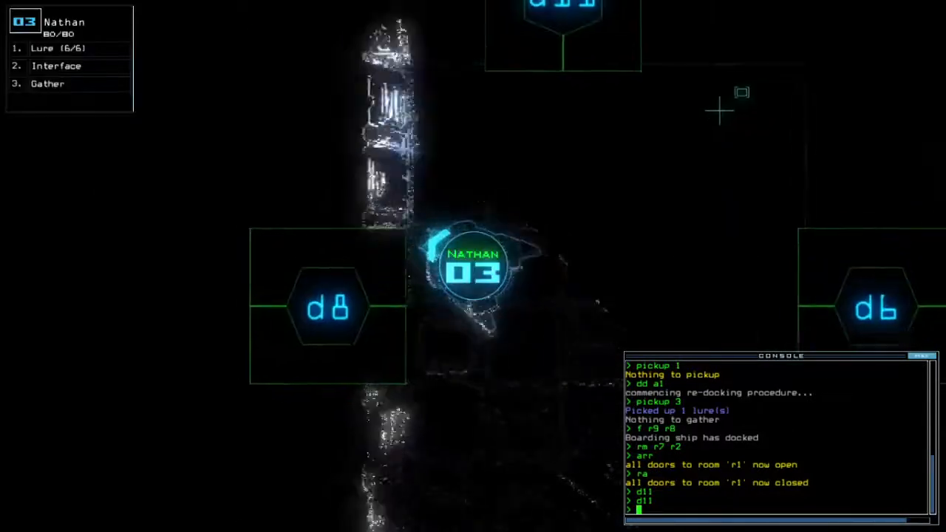
text(d6)
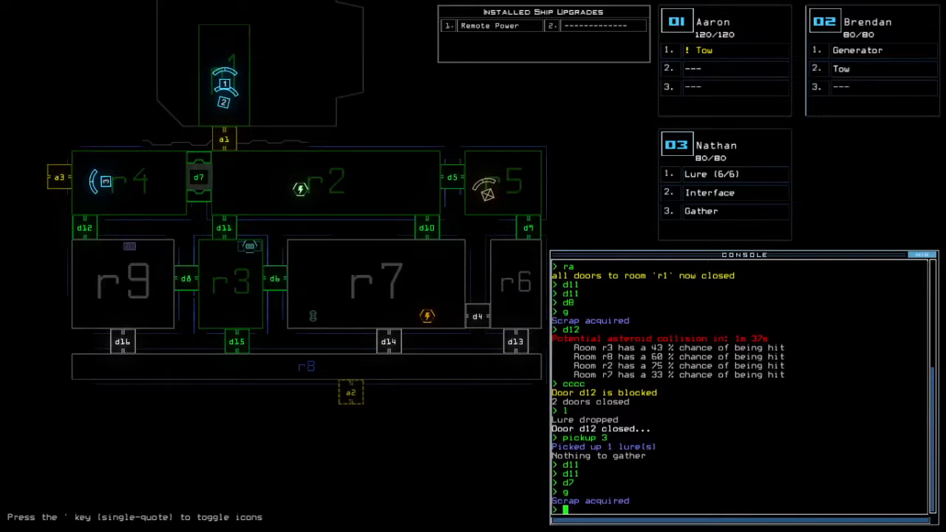
Step: Re-dock the boarding ship at airlock a3 and enter 'arr' to work the r1 doors
key(Return)
text(dd a3)
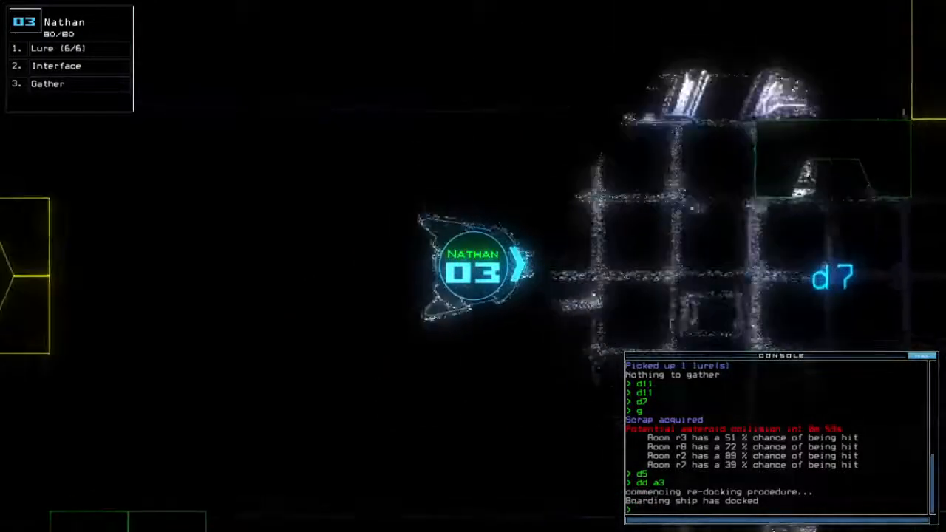
text(arr)
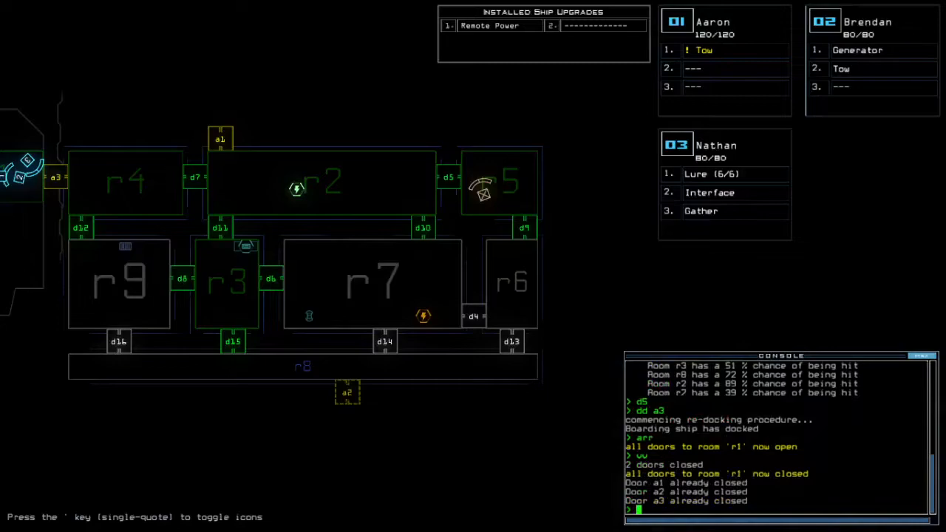
Step: Begin a door command as asteroids breach rooms r2, r3, r7 and r8
text(d)
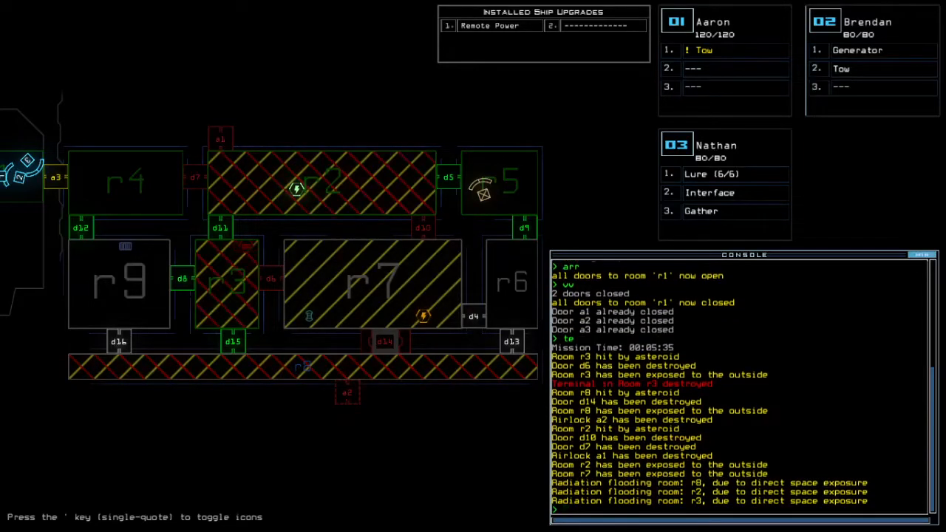
Step: Enter 'f r9' to focus room r9 on the ship map
text(f r9)
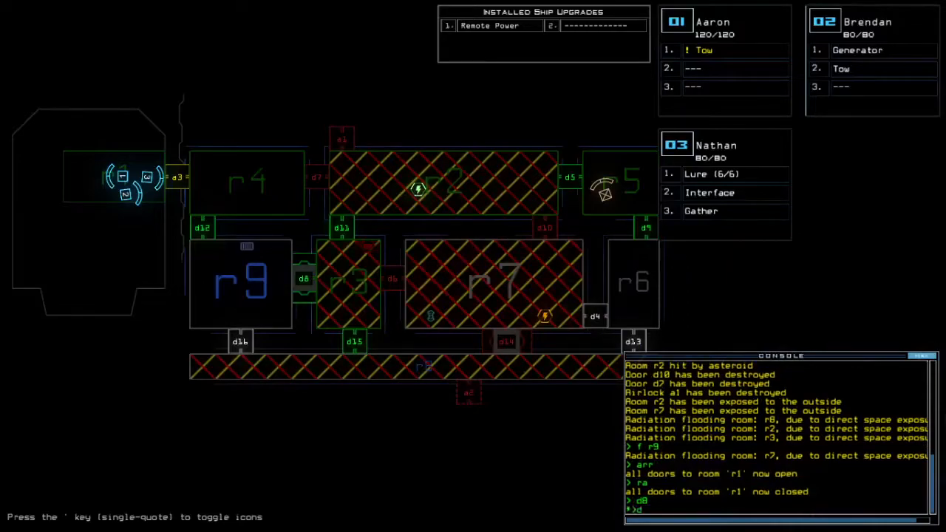
Step: Enter '12' for door d12 and 'cccc', exposing room r9 to space and radiation
text(12)
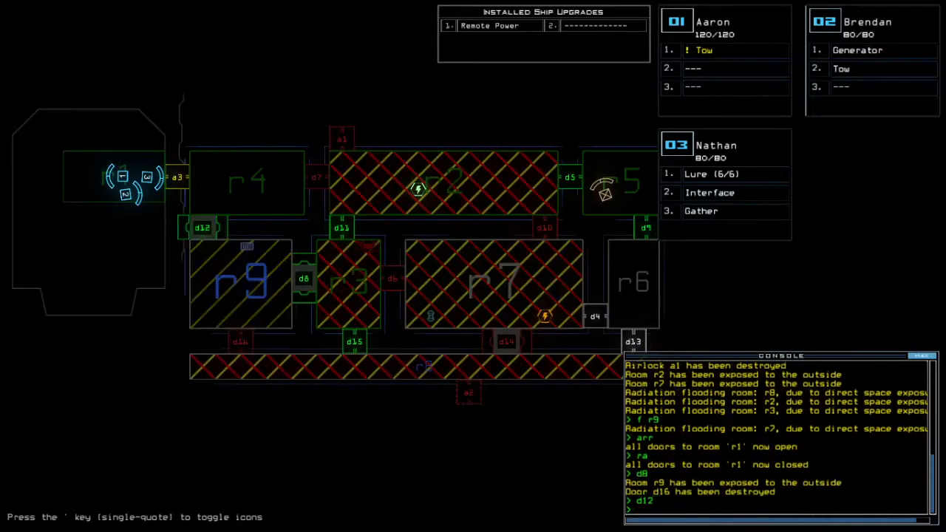
text(cccc)
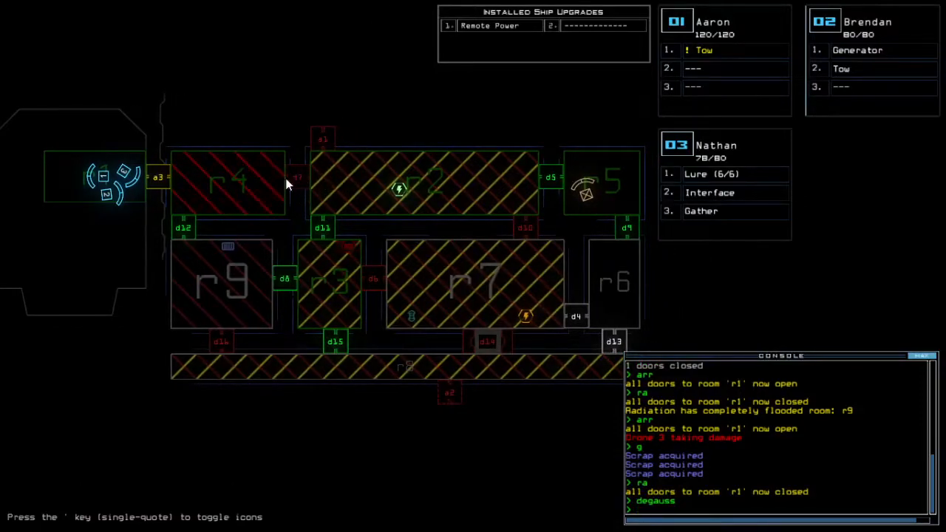
mouse_move(298, 102)
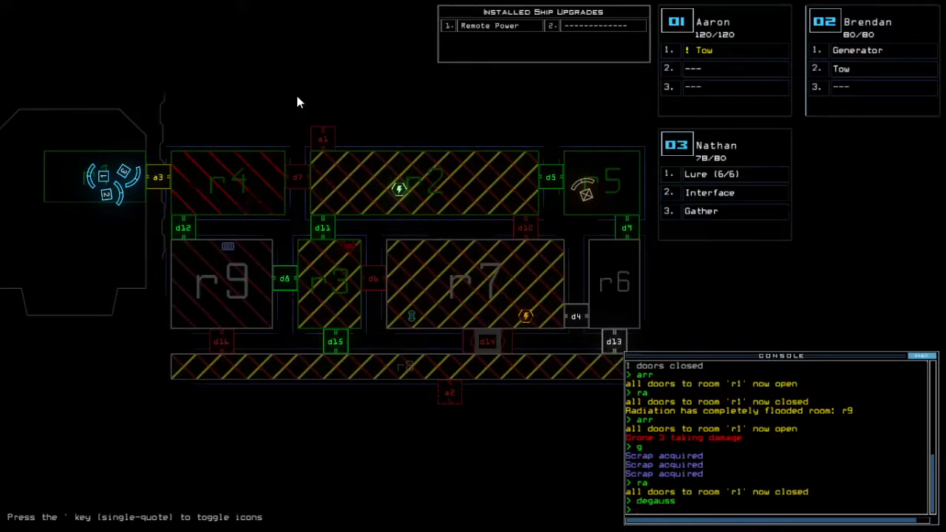